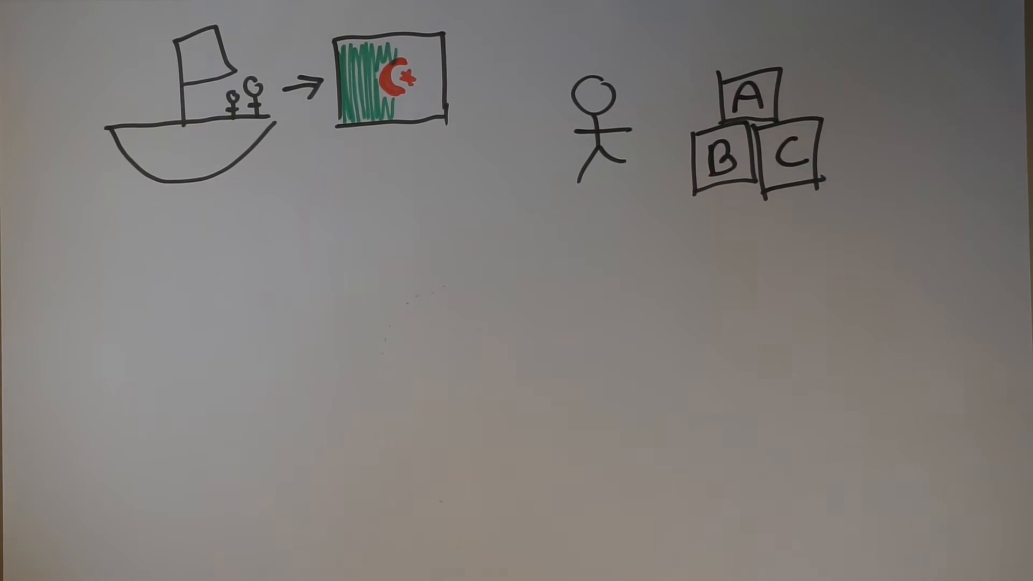
pyautogui.write('0, 1, 2, 3, 4, 5, 6, 7, 8, 9')
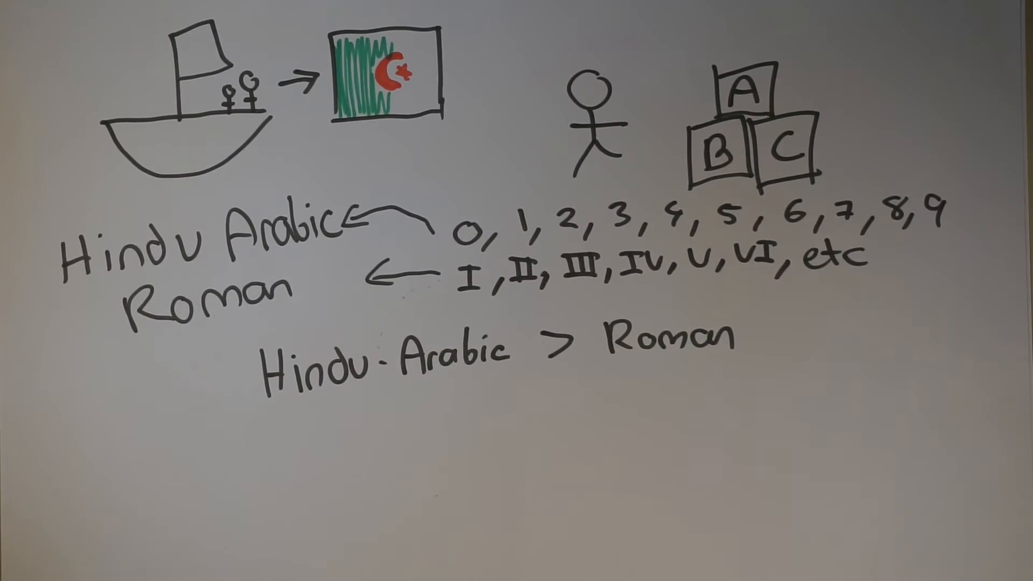
pyautogui.write('1200')
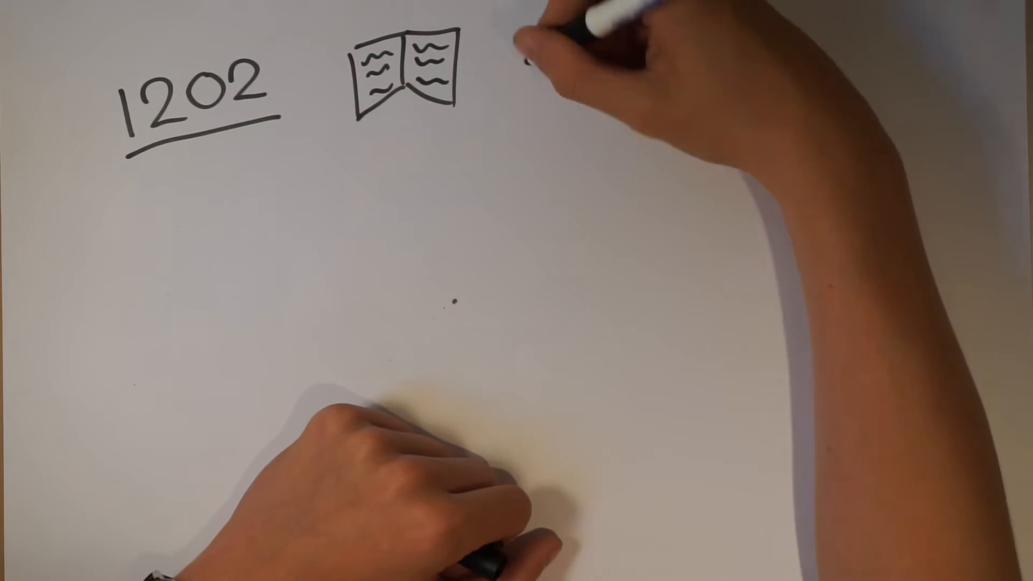
pyautogui.write('Liber A')
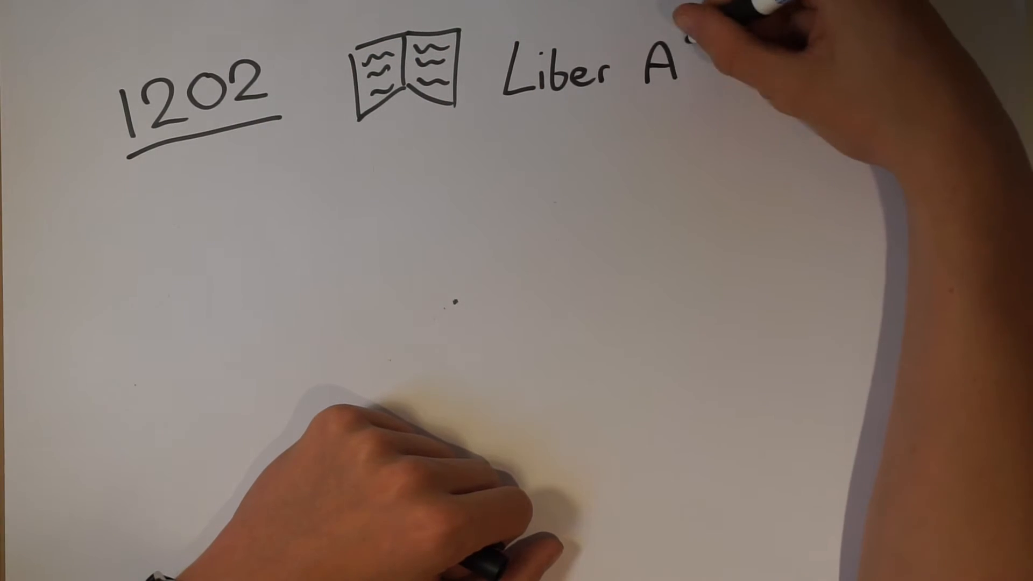
pyautogui.write('baci')
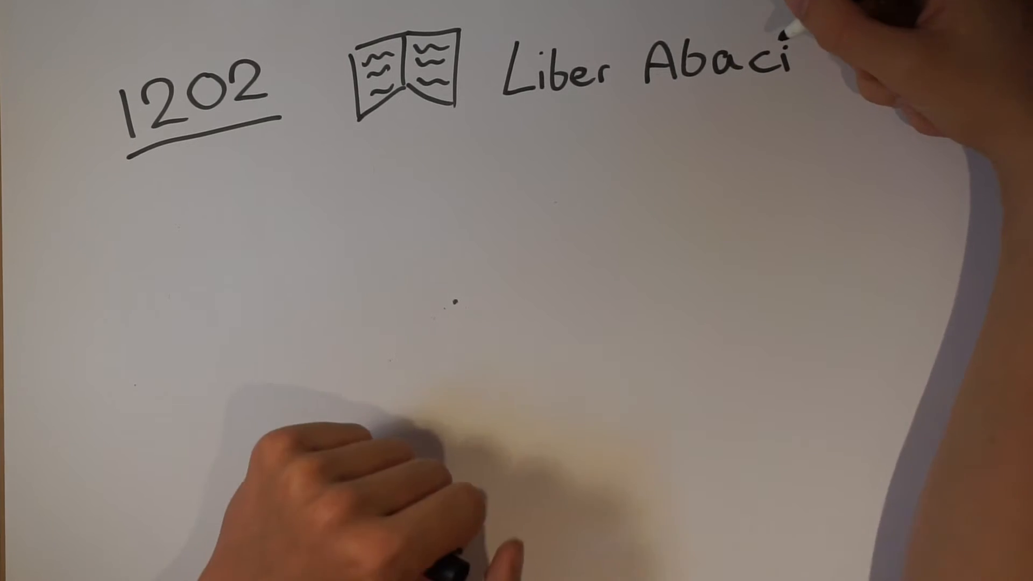